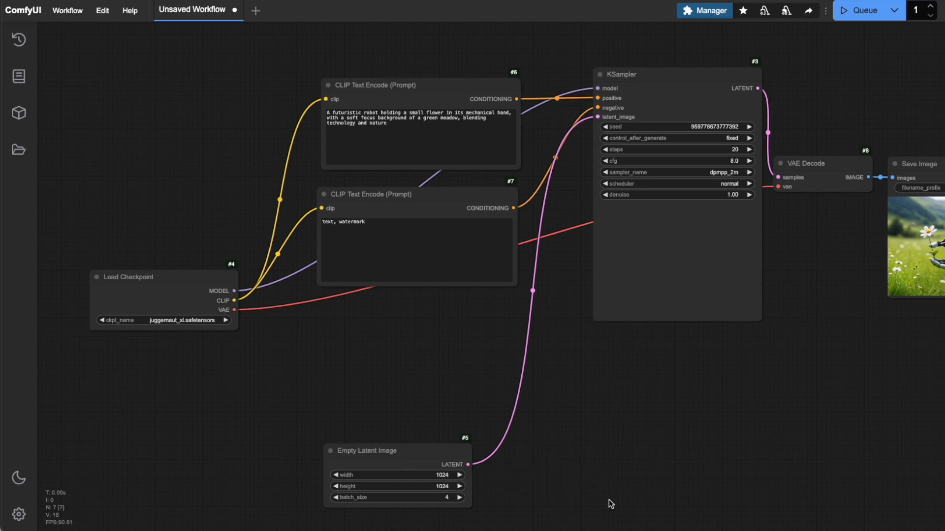
mouse_move(848, 40)
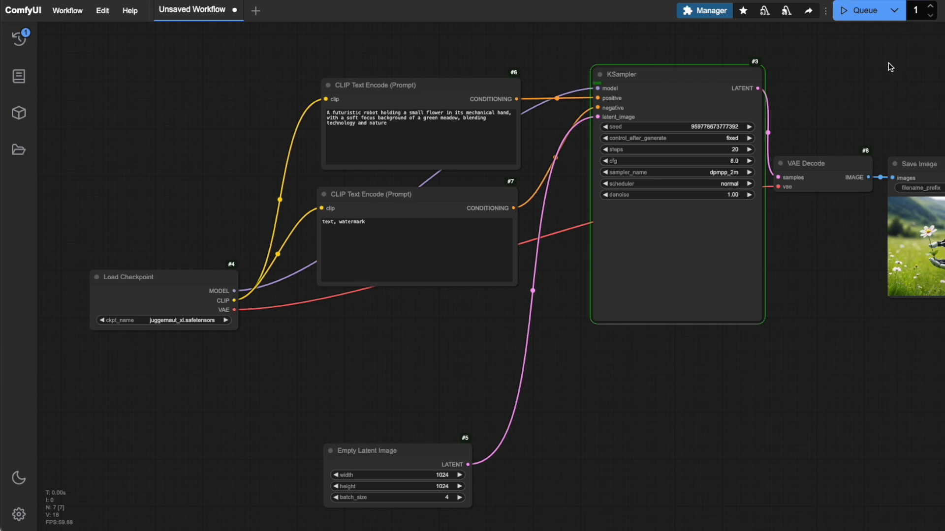
mouse_move(18, 38)
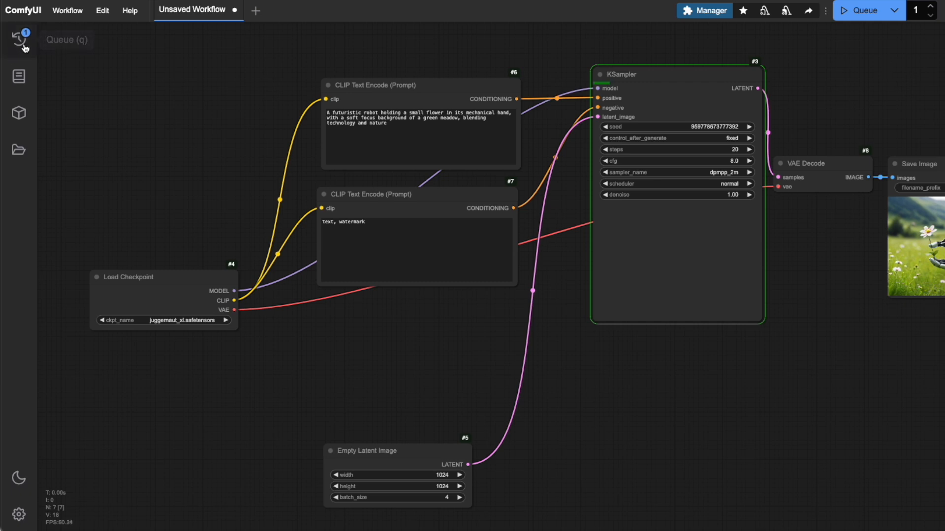
Step: Show the queue listing the finished four-image robot-flower batch
left_click(19, 40)
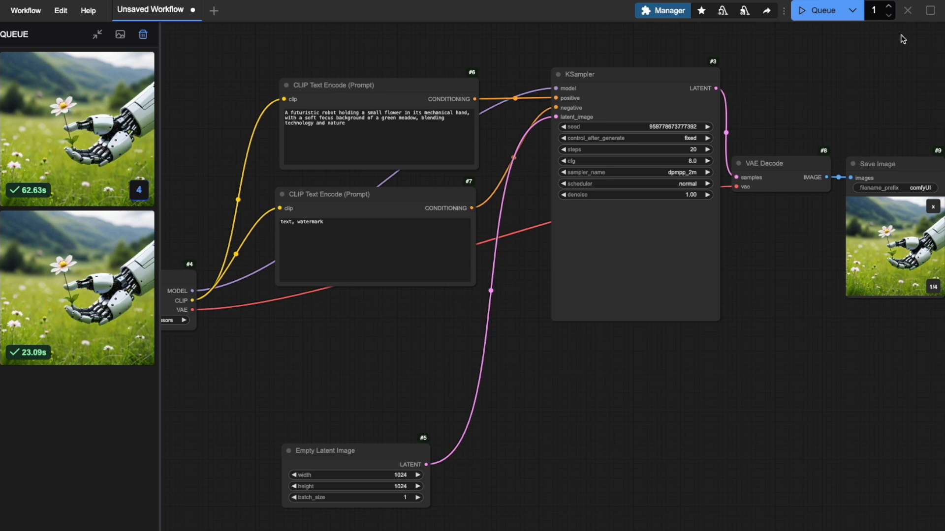
Step: Queue the workflow four times so each robot-flower image is a separate run
left_click(888, 7)
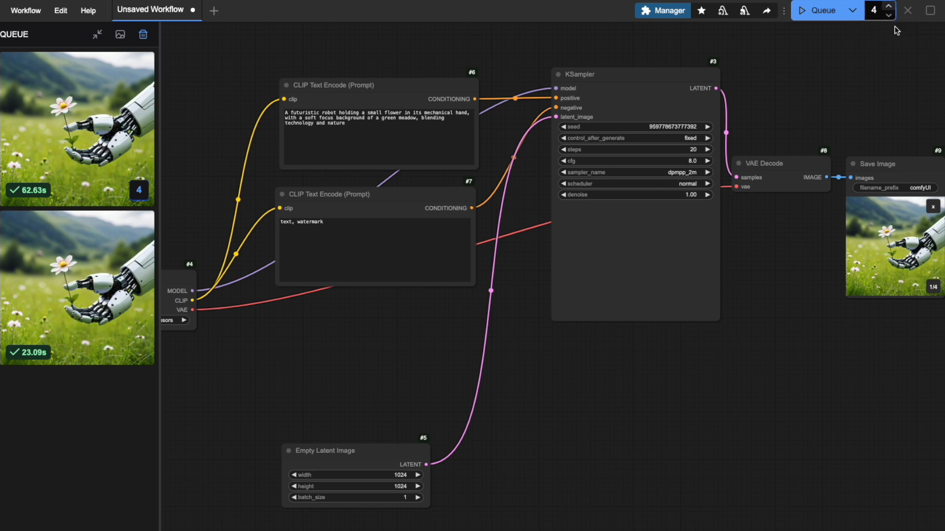
left_click(819, 11)
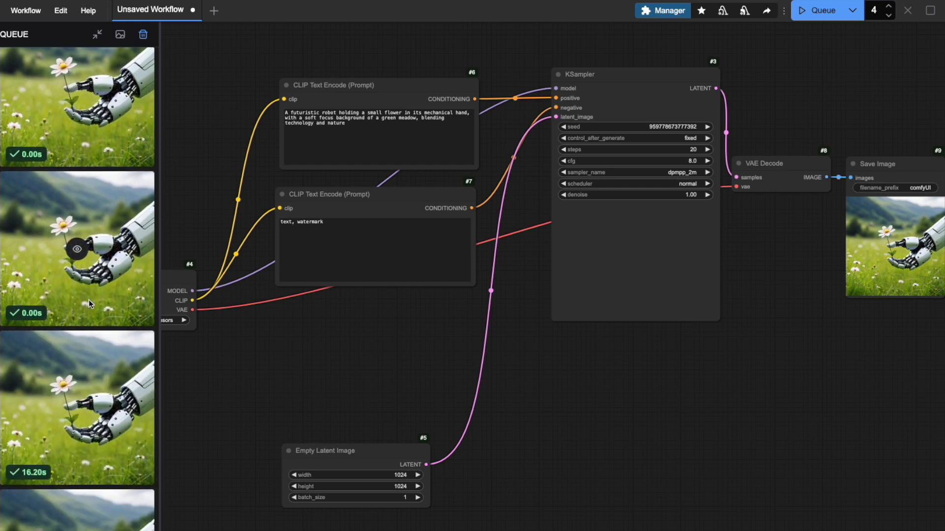
mouse_move(612, 393)
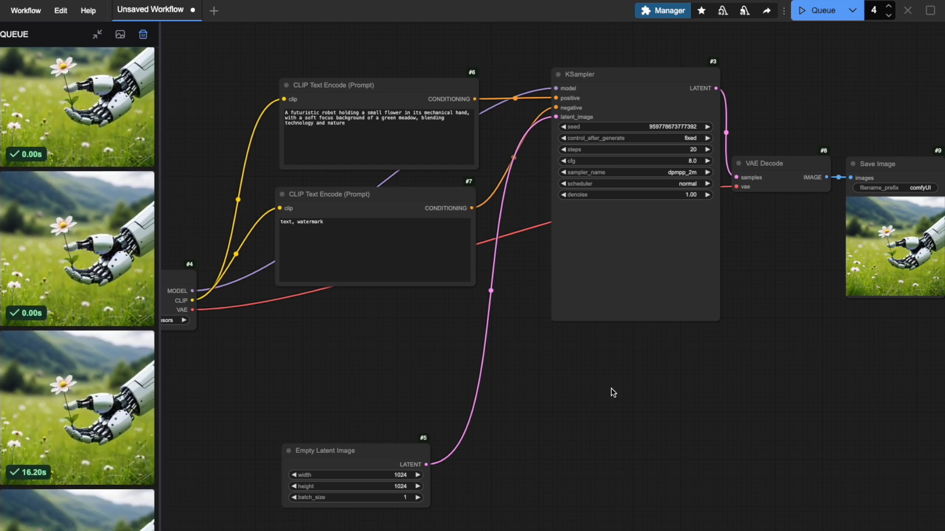
mouse_move(84, 414)
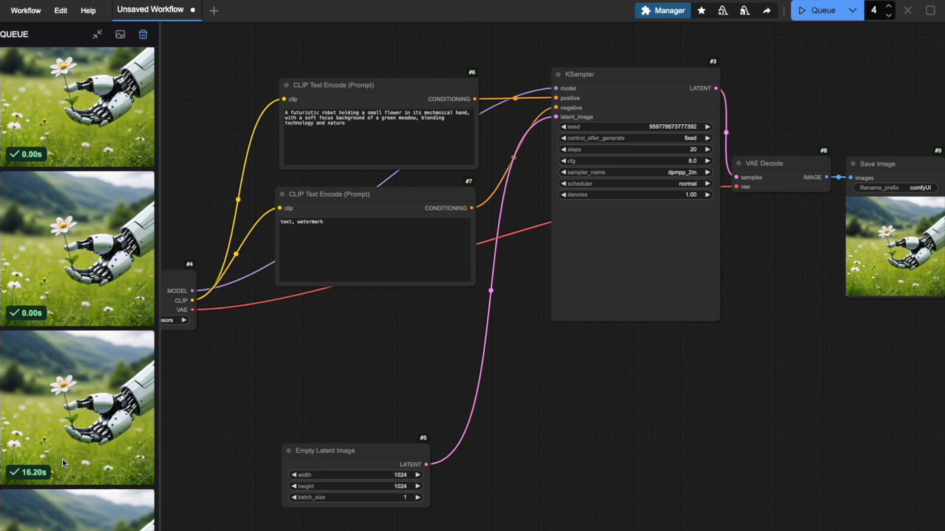
mouse_move(496, 446)
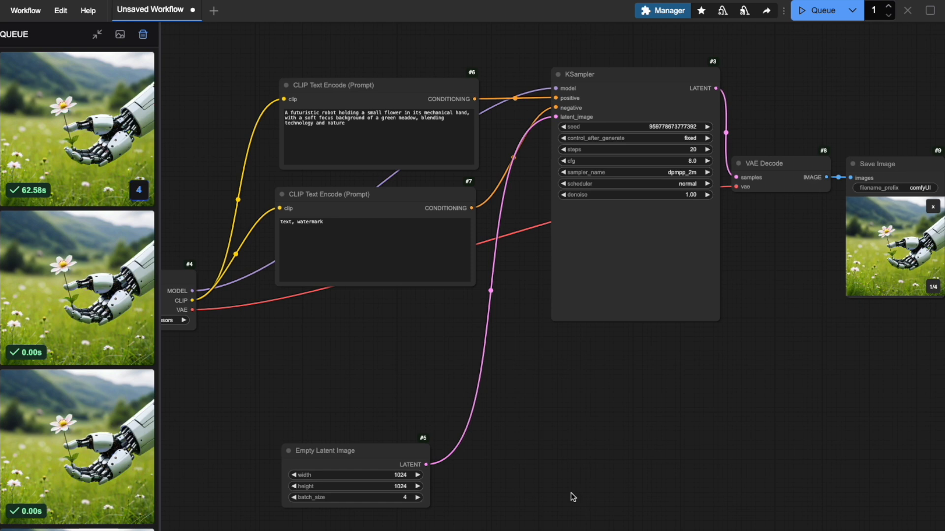
mouse_move(436, 262)
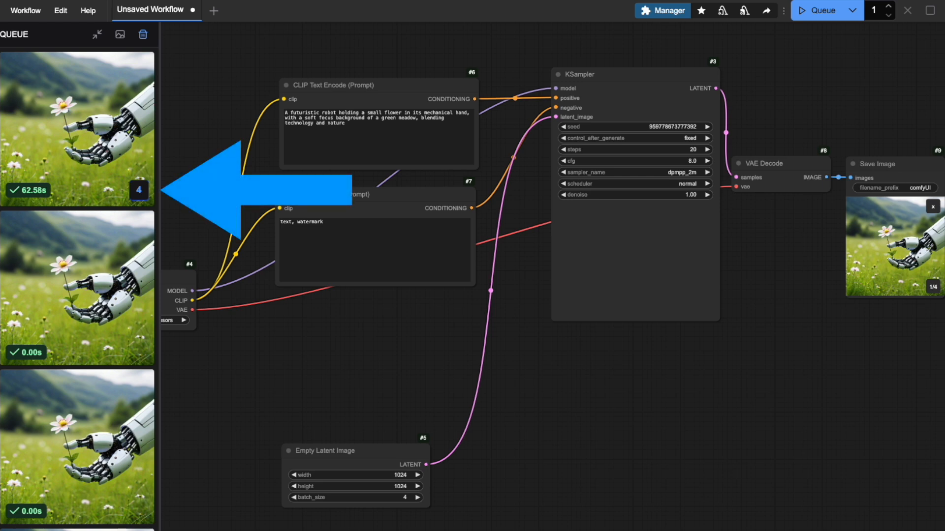
mouse_move(618, 333)
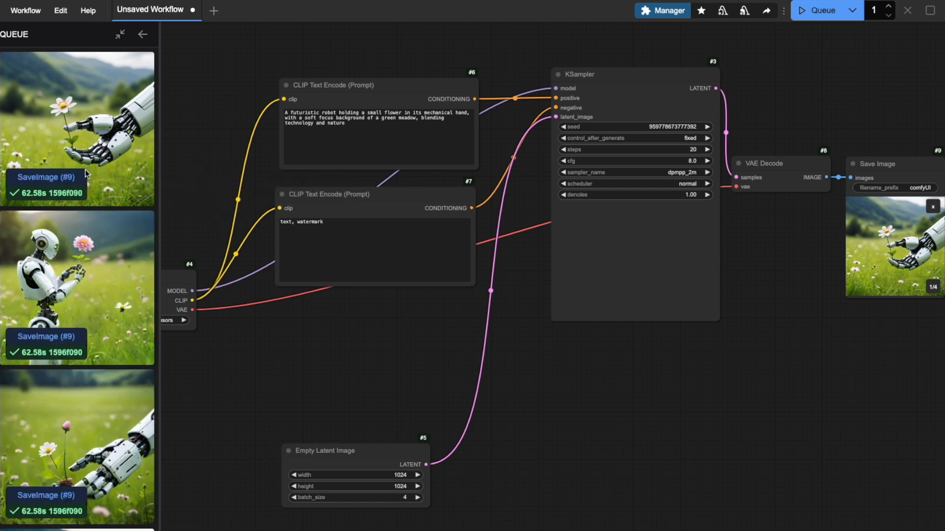
Step: Scroll through the four robot-flower variations of the batch result
scroll("down", 3)
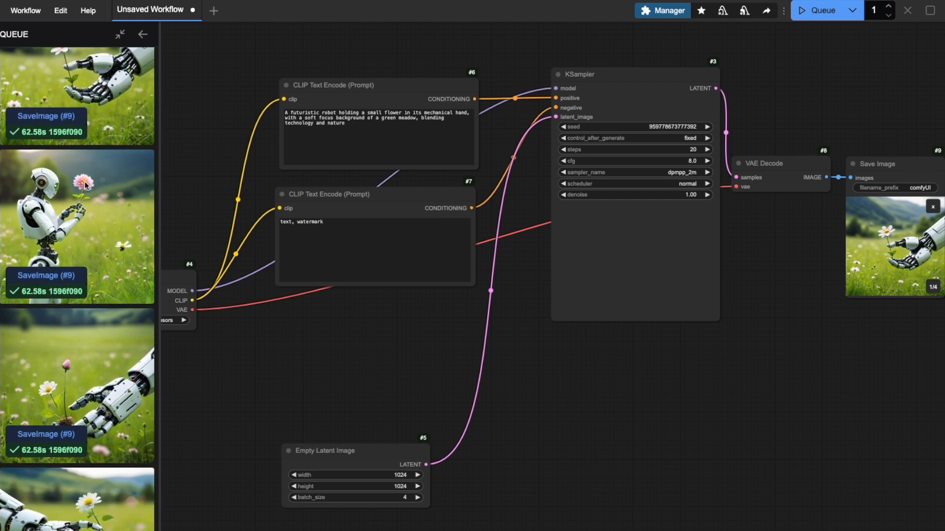
scroll("down", 3)
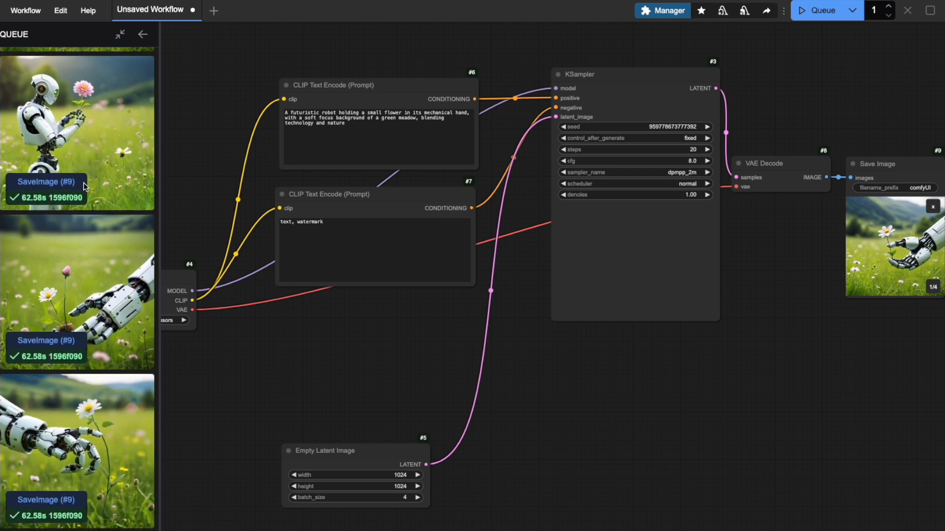
scroll("down", 3)
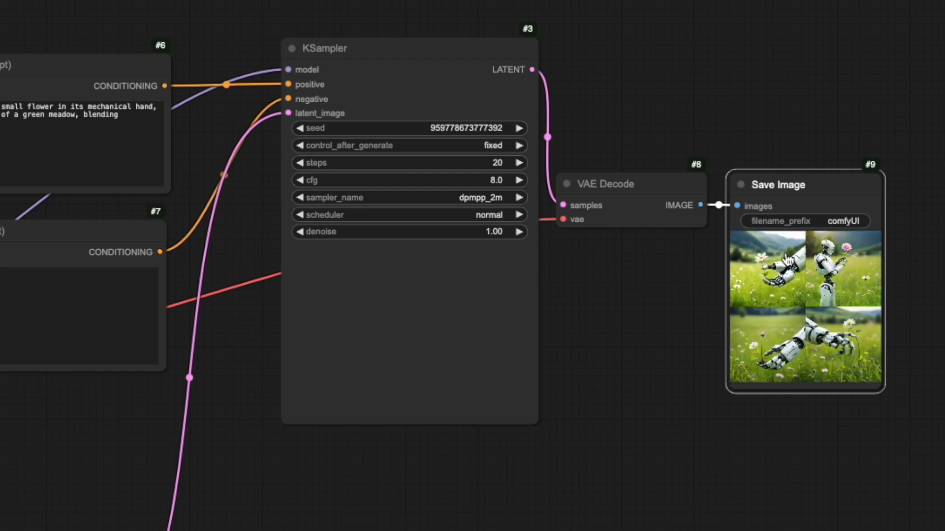
mouse_move(880, 412)
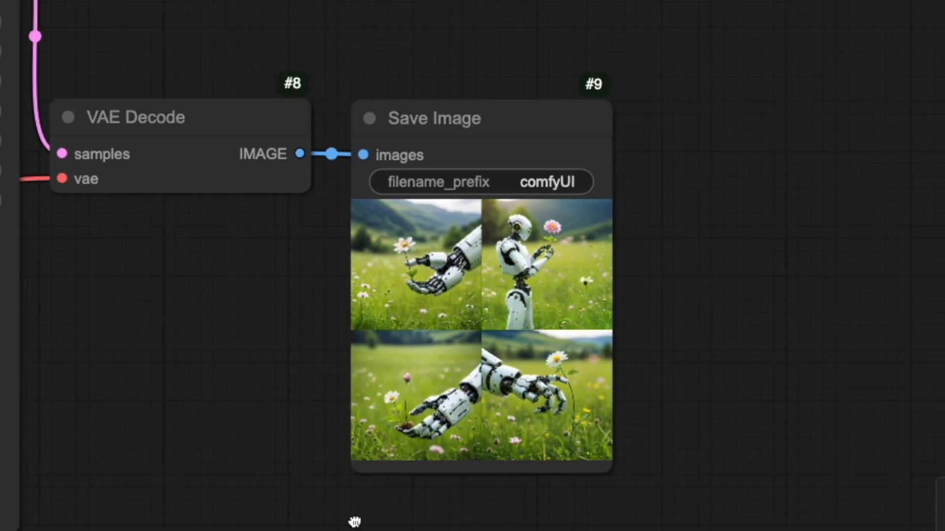
mouse_move(603, 223)
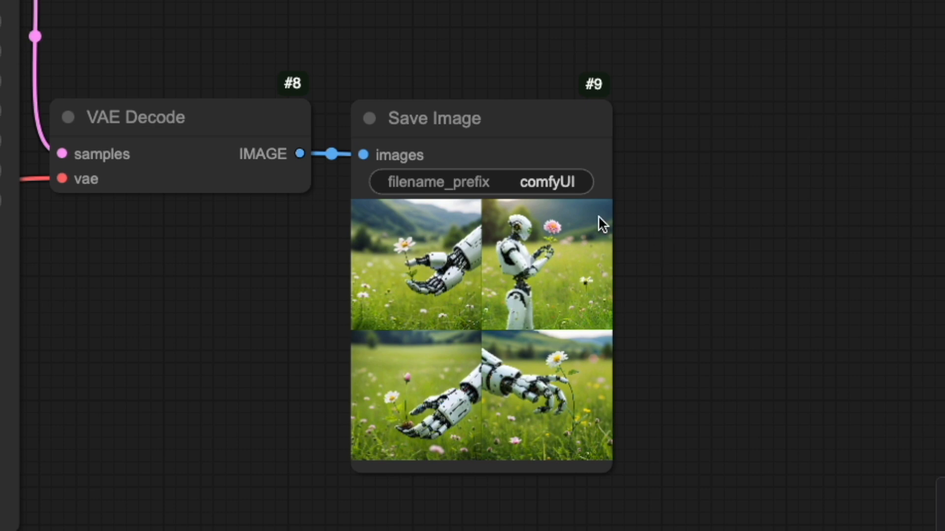
mouse_move(563, 209)
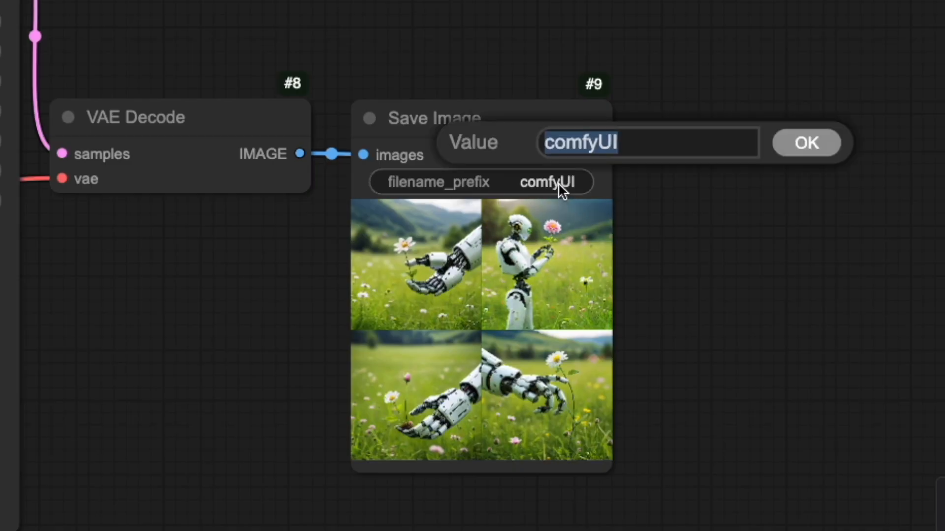
mouse_move(855, 373)
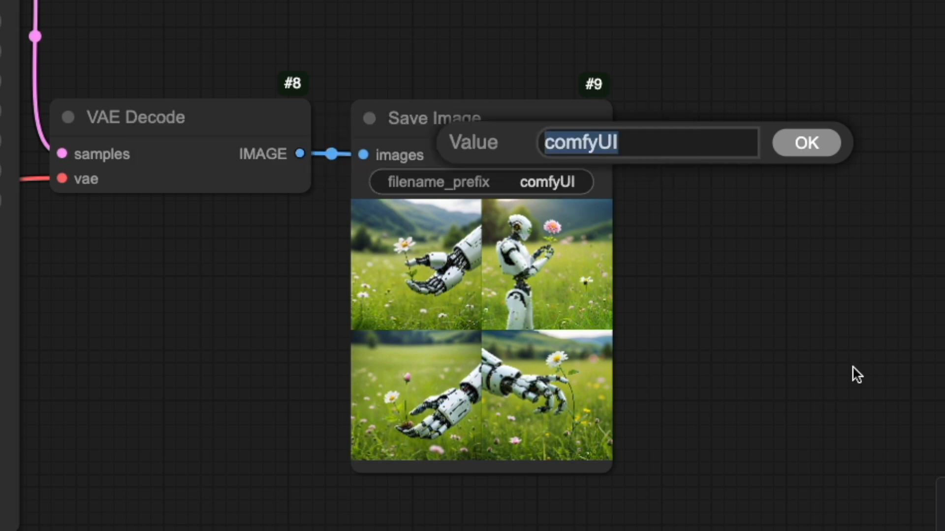
Step: Set the Save Image filename prefix to 'robot-flower'
type("robot-flower")
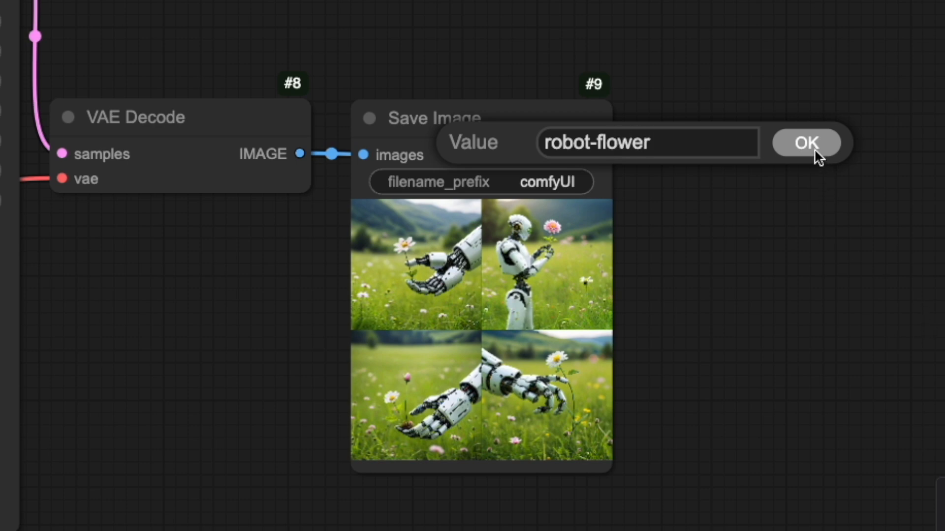
left_click(806, 143)
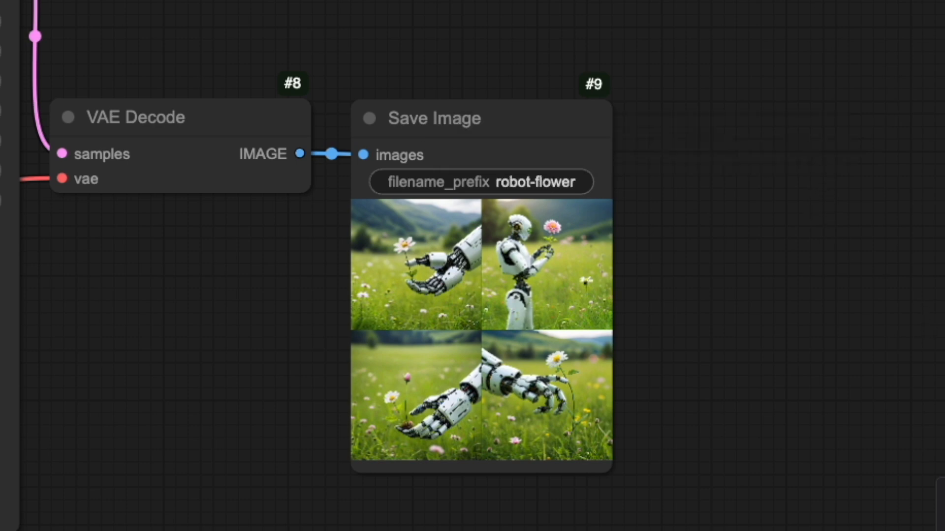
mouse_move(762, 396)
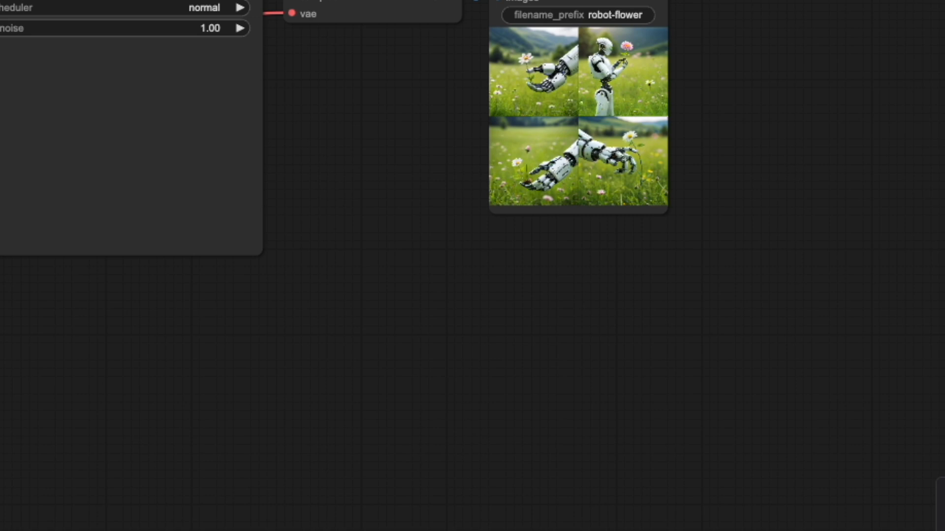
left_click(120, 120)
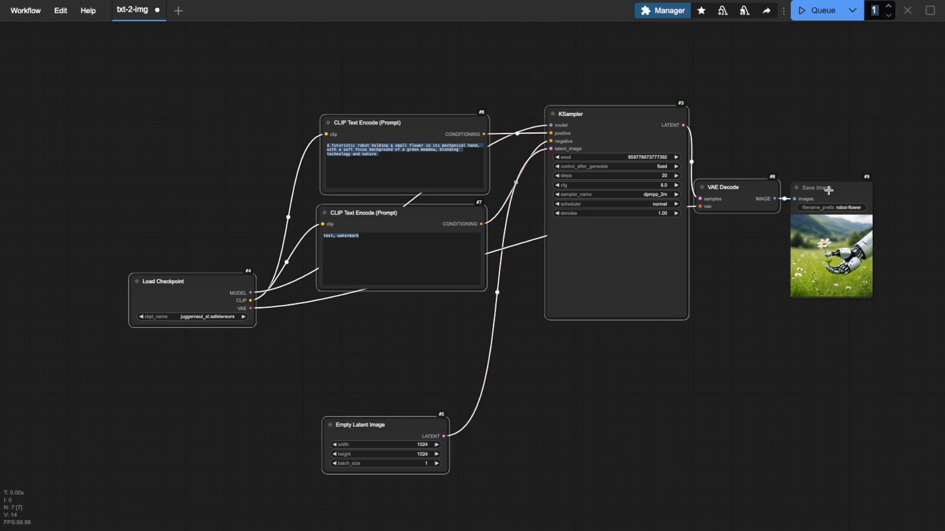
Step: Convert the selected workflow nodes into a group node named 'txt-2-img'
right_click(829, 189)
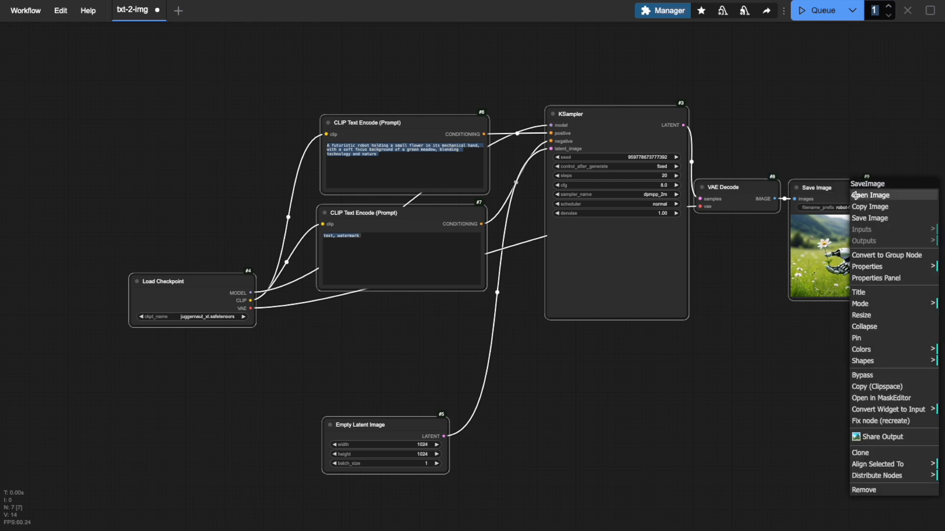
left_click(886, 255)
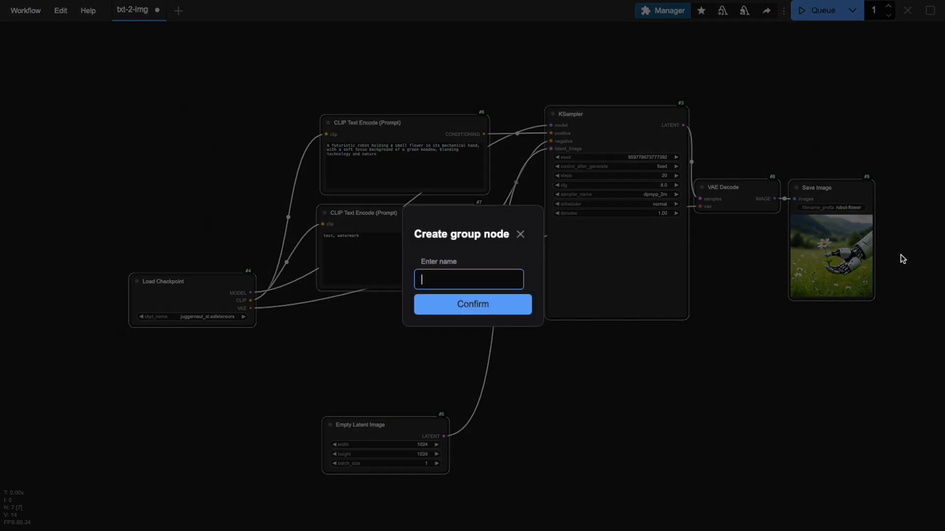
type("txt-2-im")
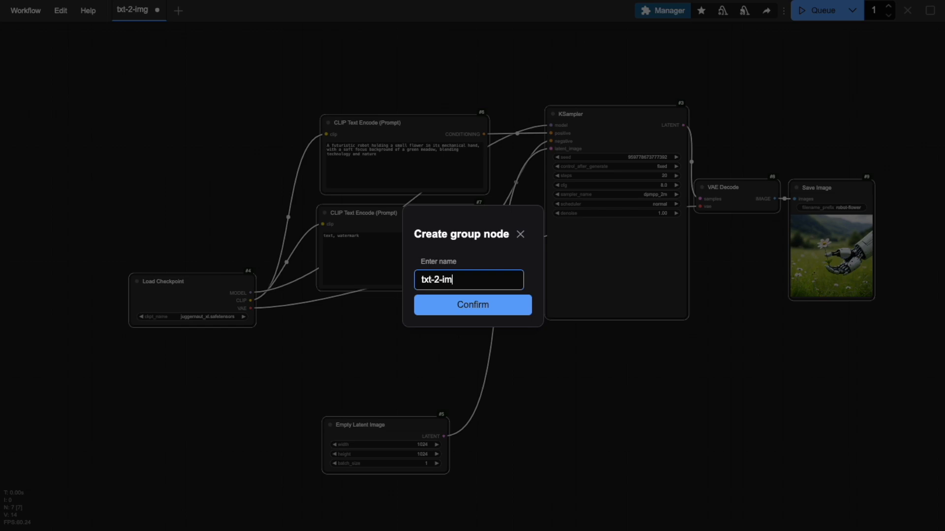
left_click(472, 304)
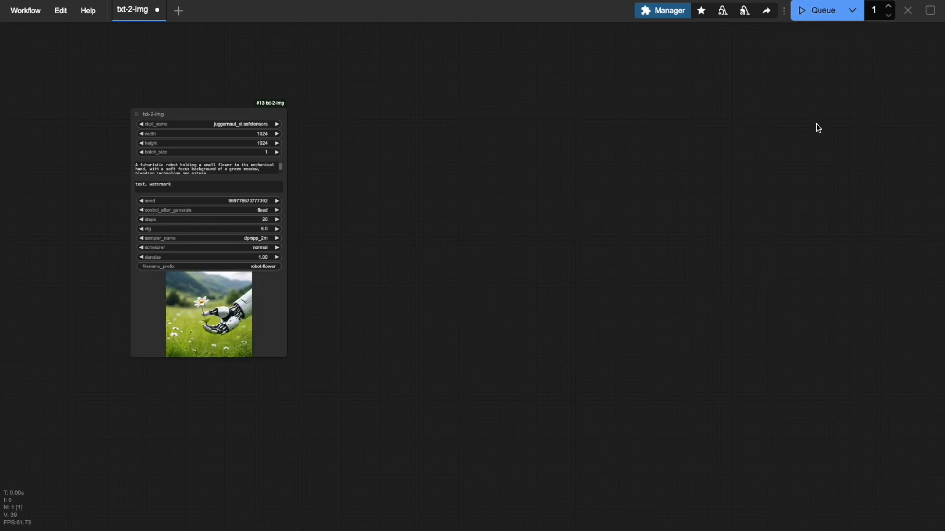
mouse_move(501, 264)
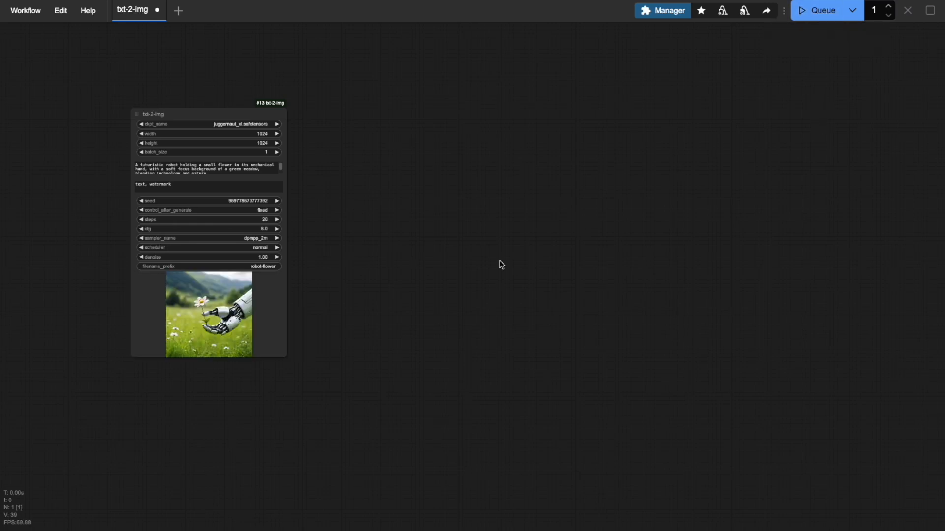
mouse_move(329, 214)
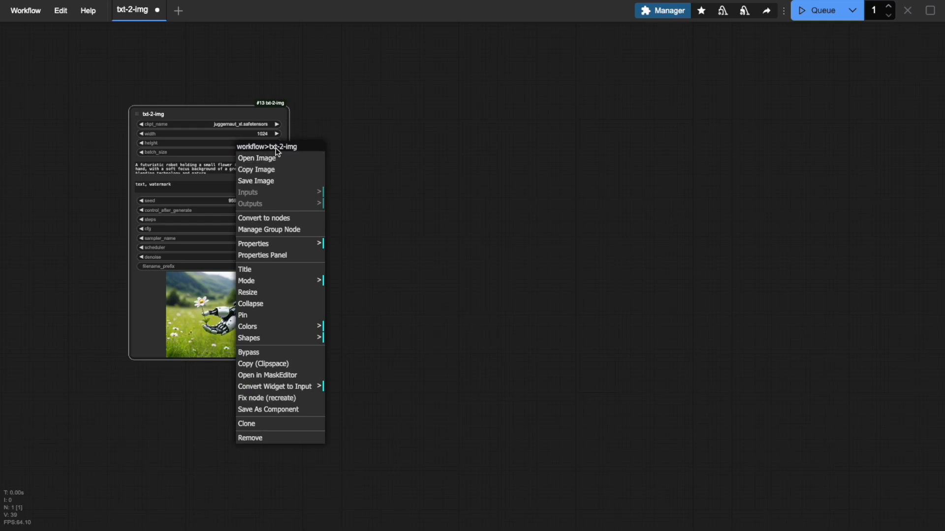
Step: In Manage Group Node, move CheckpointLoaderSimple to the top, review Outputs, and close
left_click(268, 230)
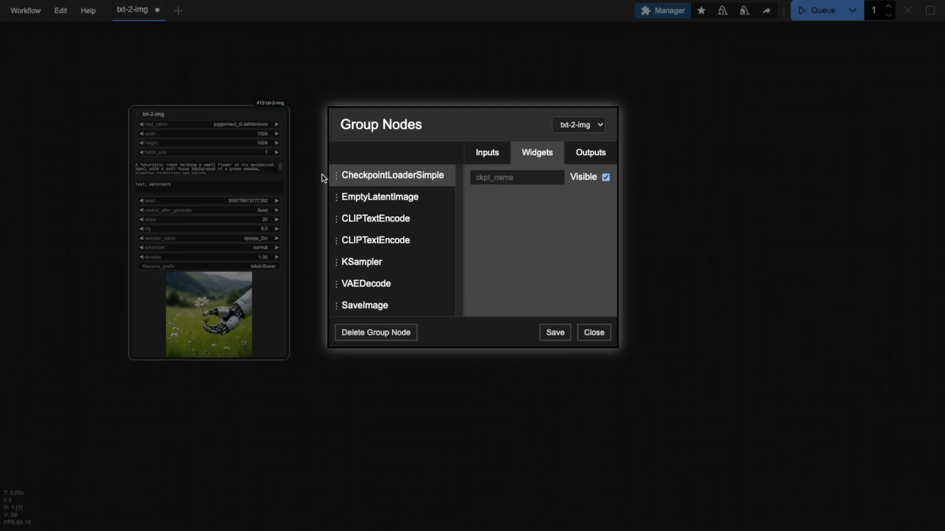
left_click_drag(392, 175, 392, 196)
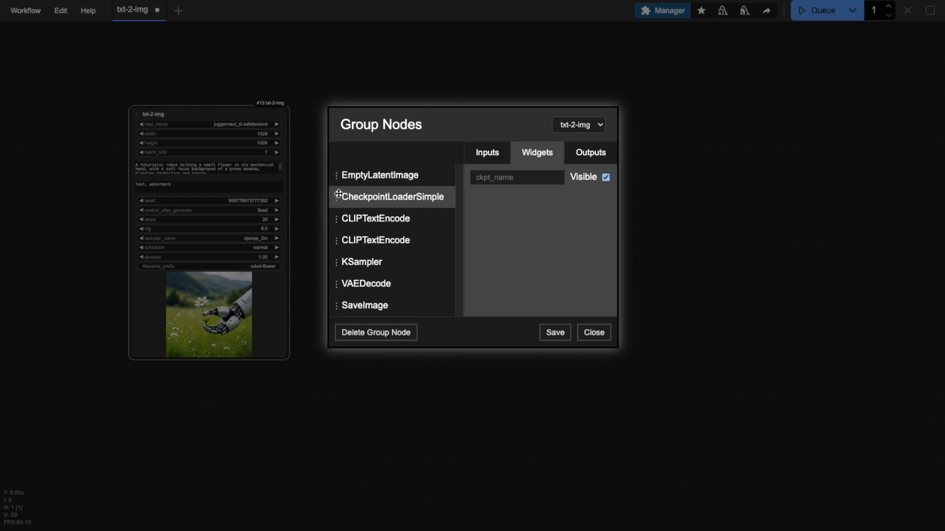
left_click(589, 153)
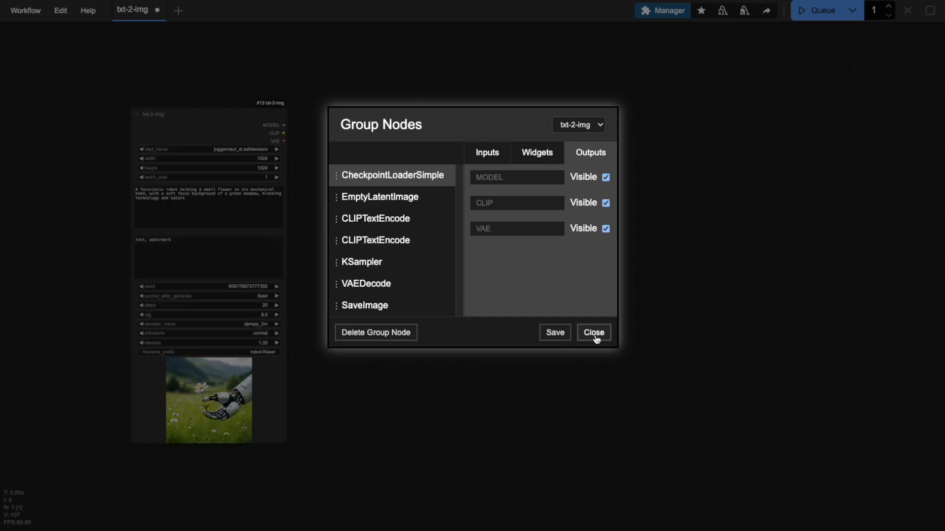
left_click(593, 332)
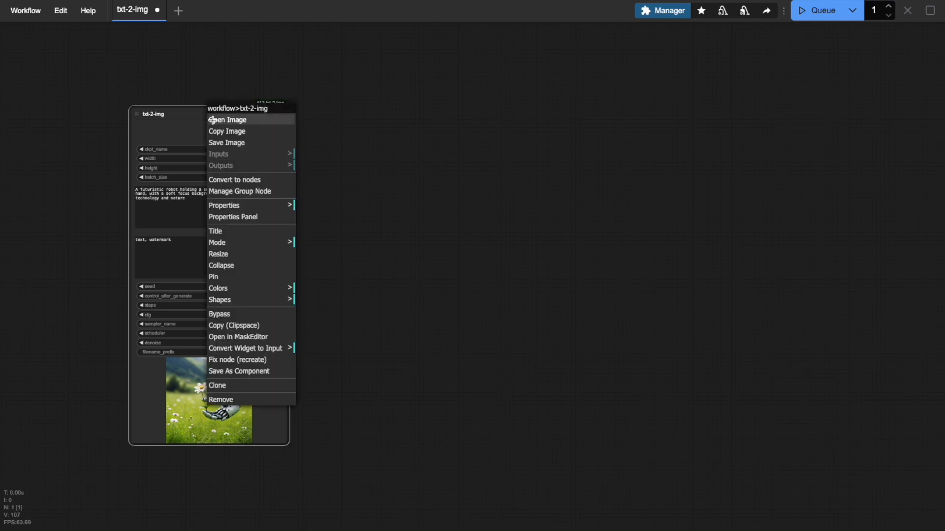
mouse_move(235, 179)
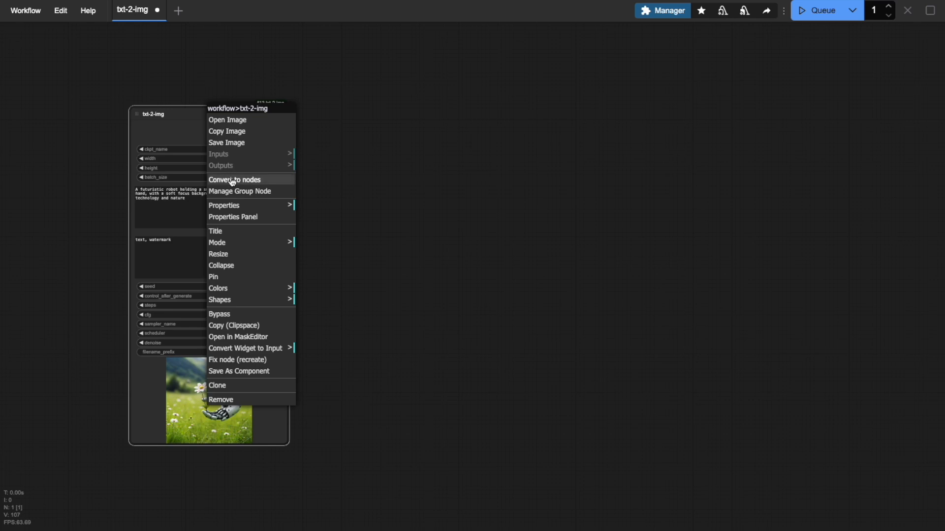
mouse_move(247, 186)
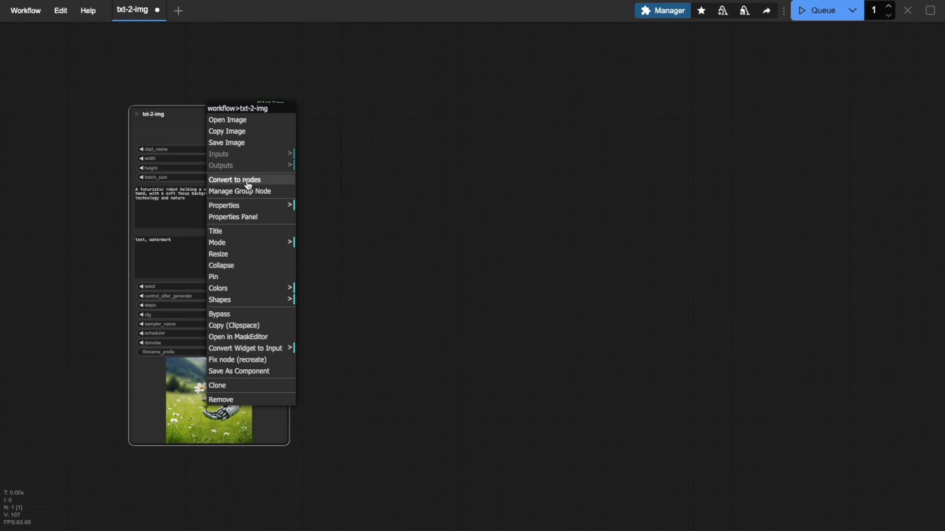
Step: Convert the txt-2-img group node back into its separate nodes
left_click(234, 180)
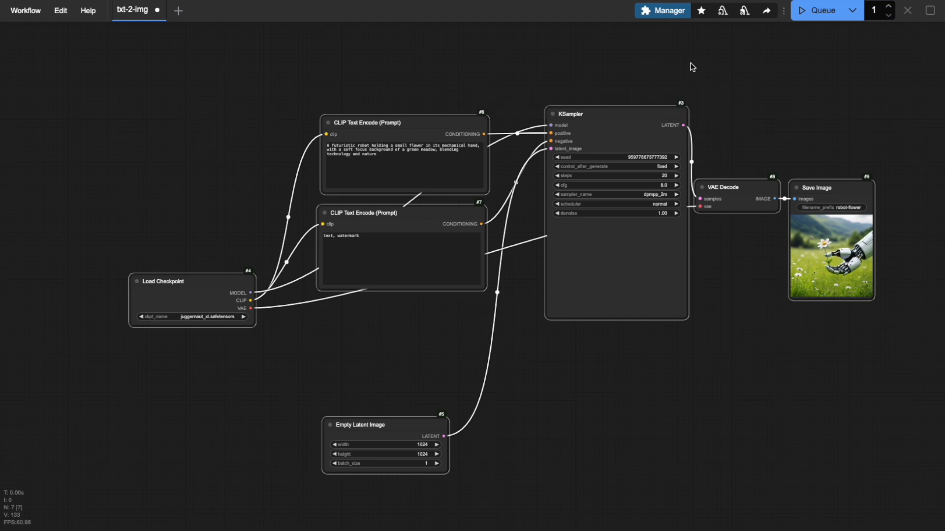
mouse_move(721, 69)
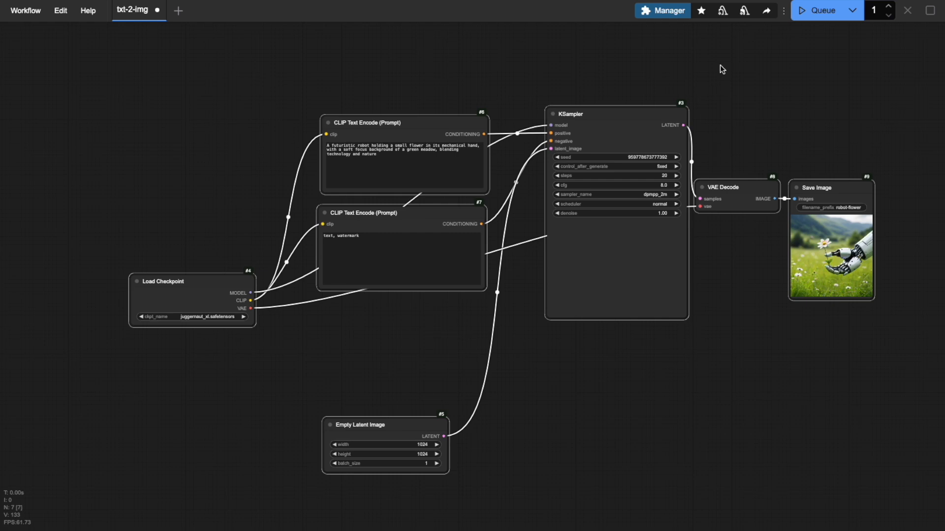
mouse_move(440, 123)
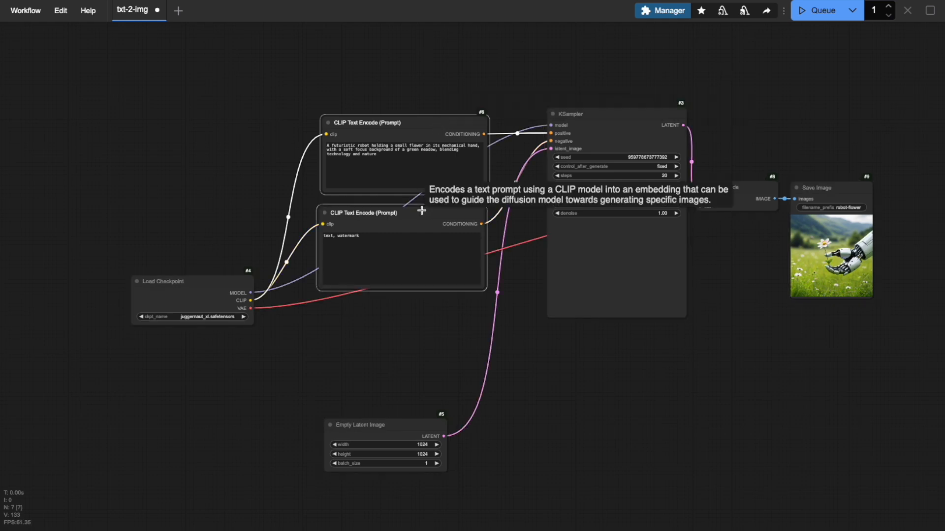
Step: Convert the two CLIP Text Encode nodes into a group node named 'prompt'
right_click(421, 211)
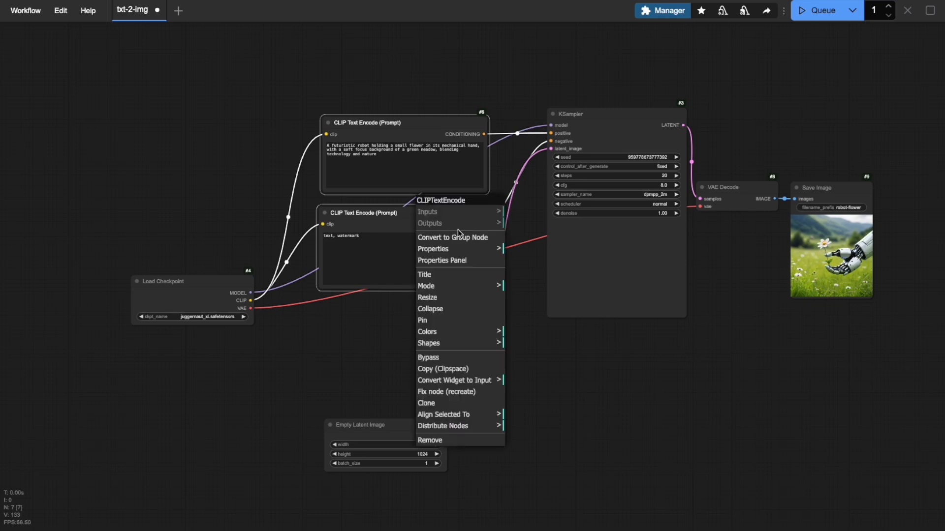
left_click(452, 236)
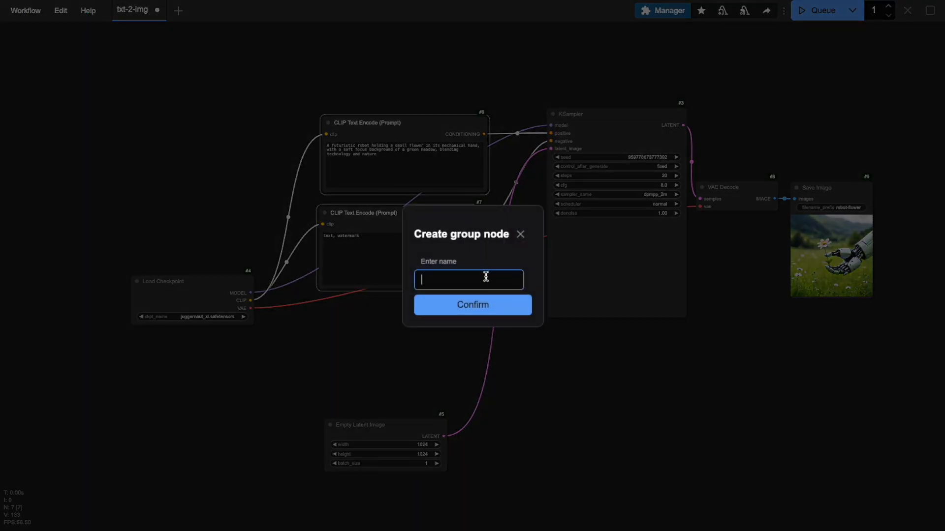
type("prompt")
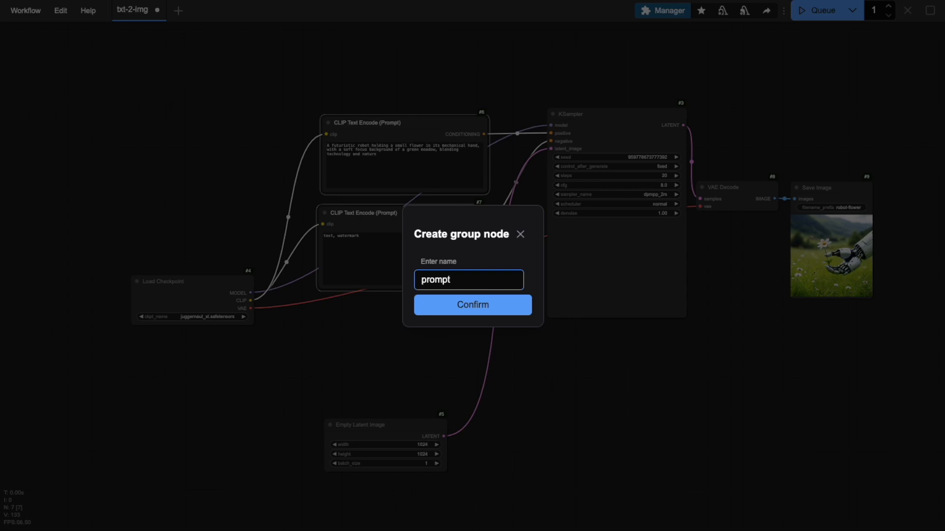
left_click(472, 304)
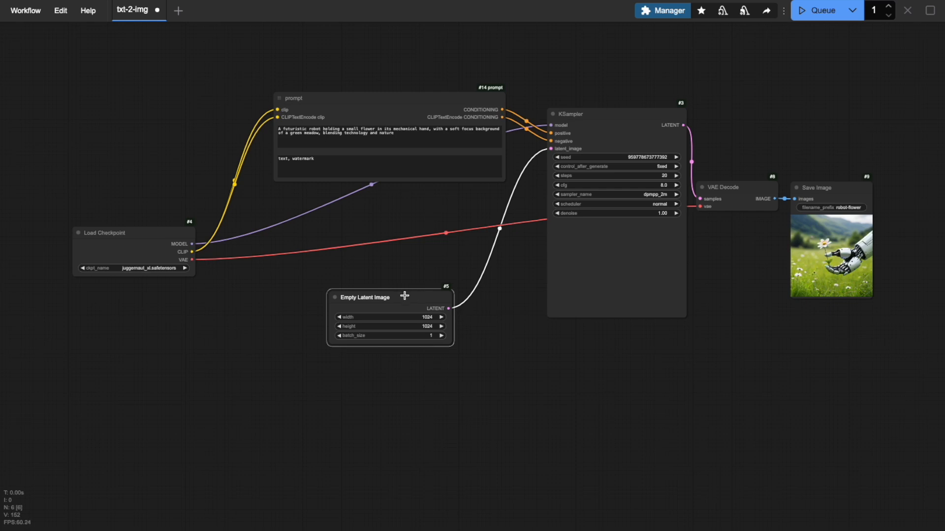
Step: Convert all selected nodes into a group node named 'txt-2-img'
left_click_drag(404, 296, 404, 276)
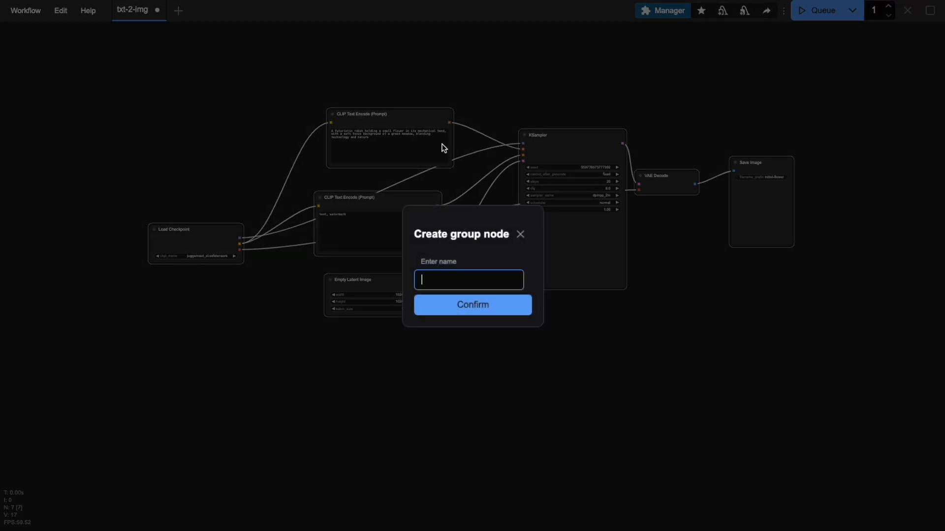
type("txt-2-img")
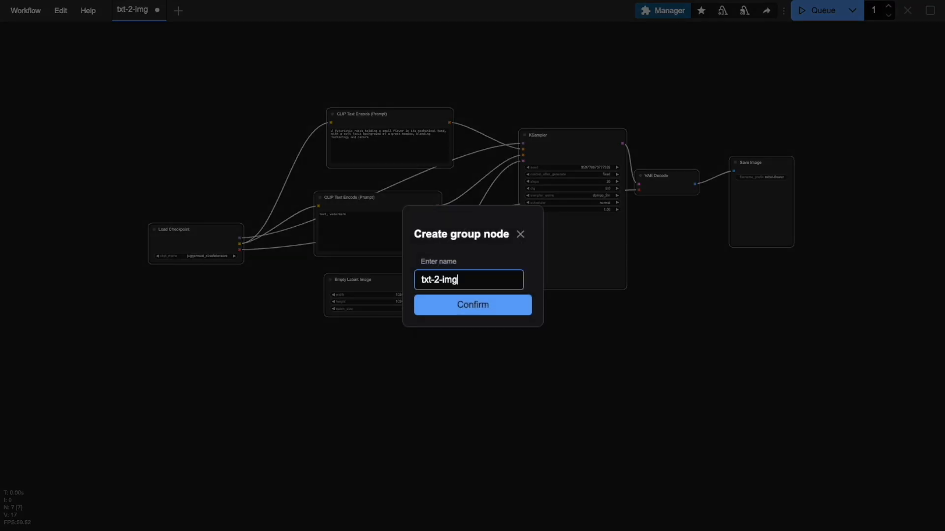
left_click(472, 304)
type("robot-flower-02")
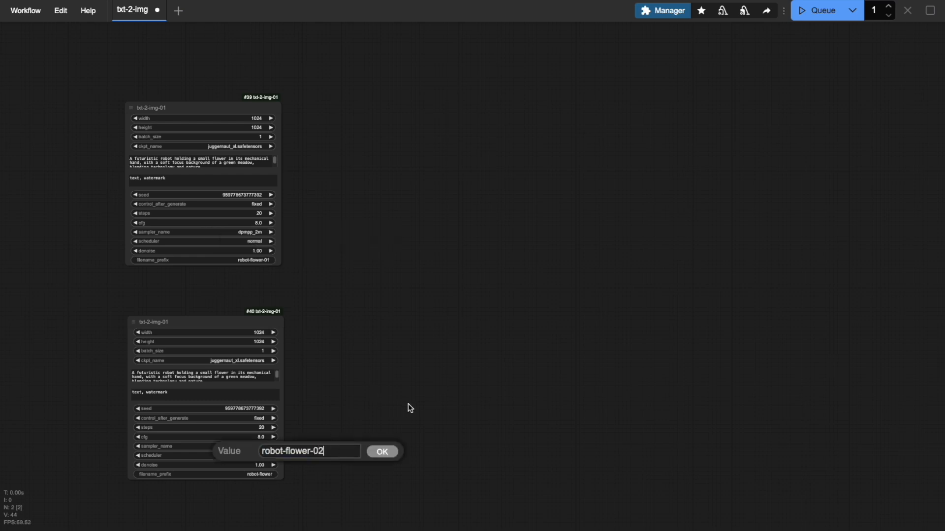
Step: Pick the uni_pc sampler on the lower group node and queue the workflow
left_click(205, 232)
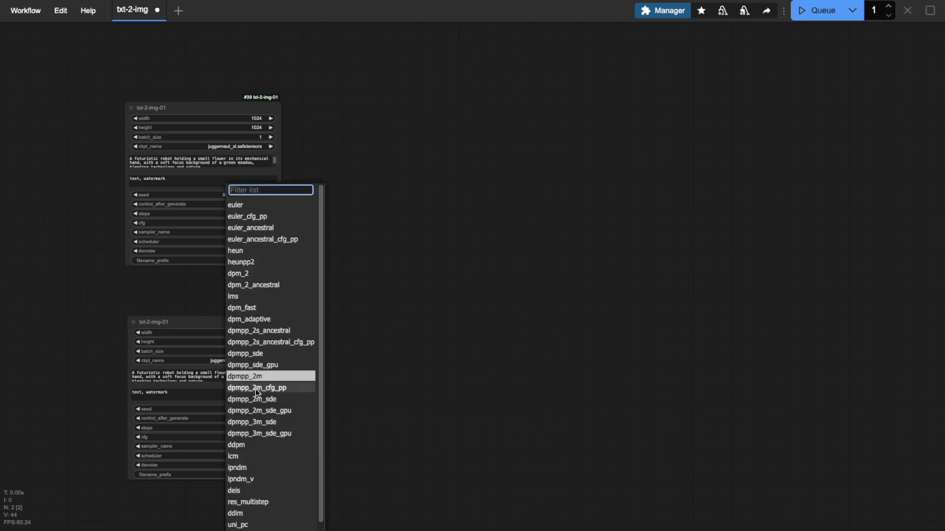
mouse_move(276, 399)
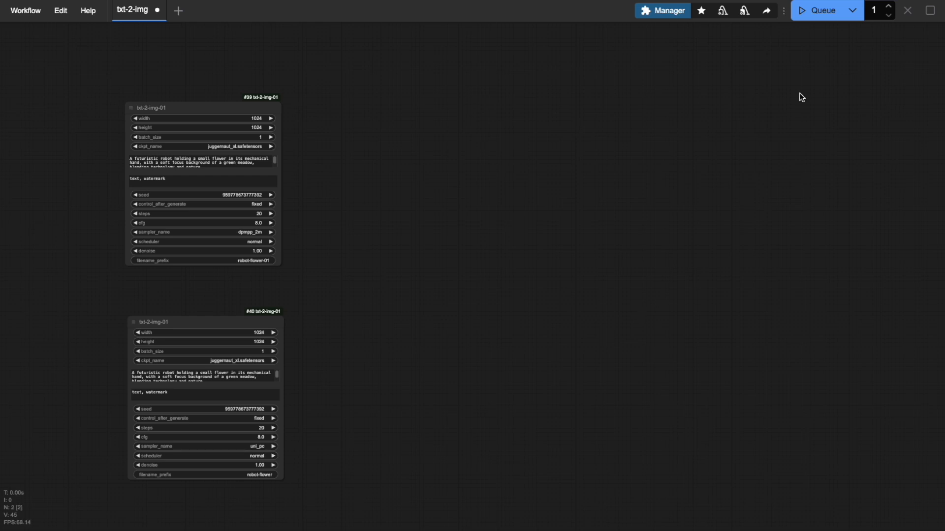
left_click(819, 11)
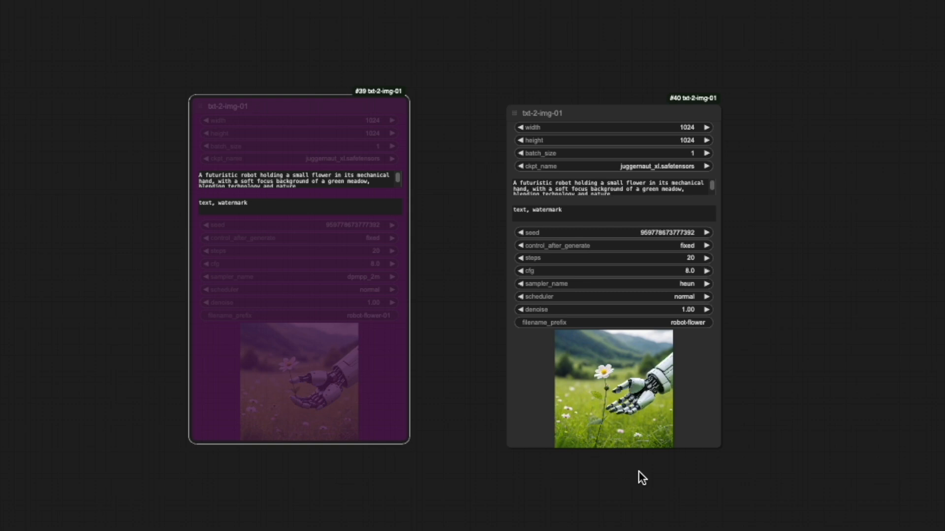
Step: Bring up the context options for the bypassed first group node
scroll("down", 3)
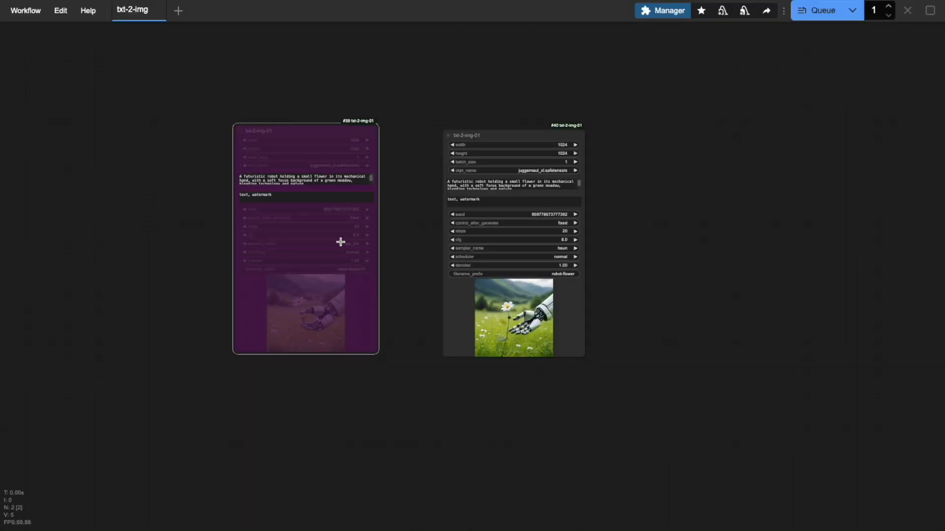
right_click(340, 242)
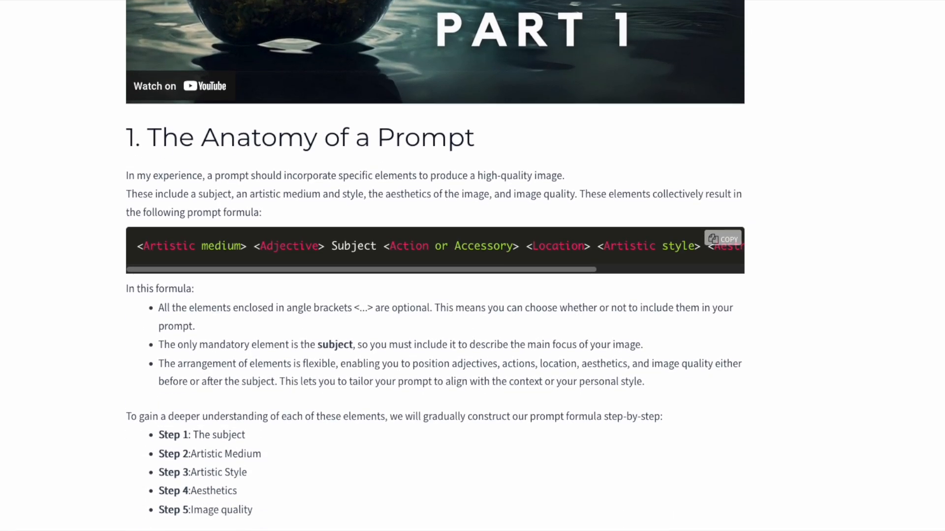
Step: Scroll the prompt guide past the formula sections down to the example prompts table
scroll("down", 3)
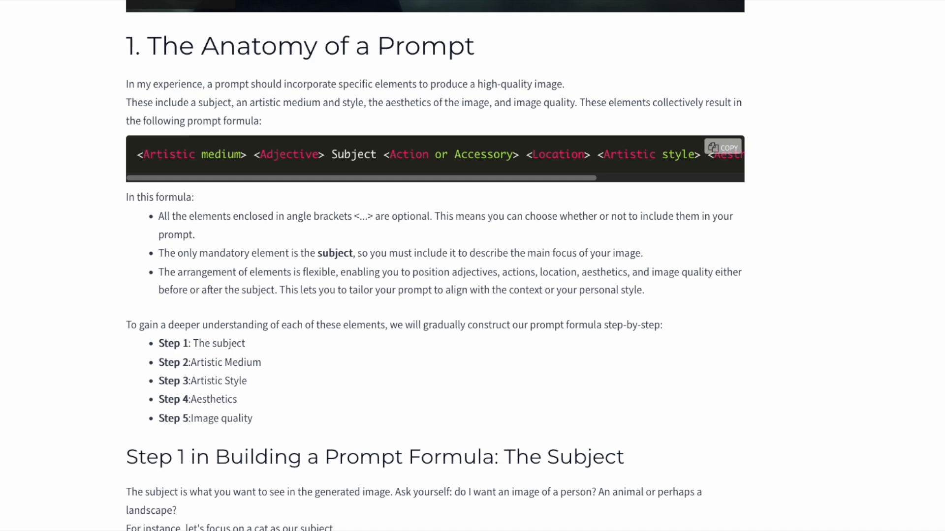
scroll("down", 3)
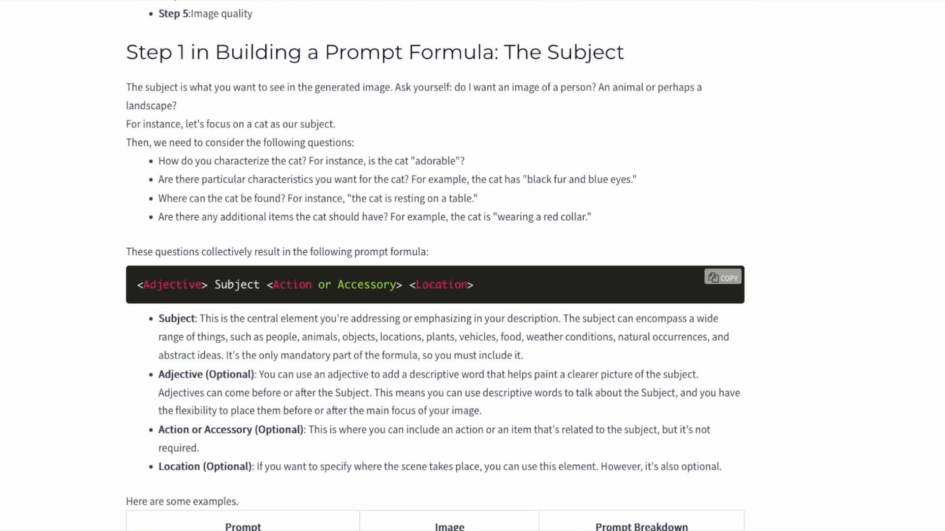
scroll("down", 3)
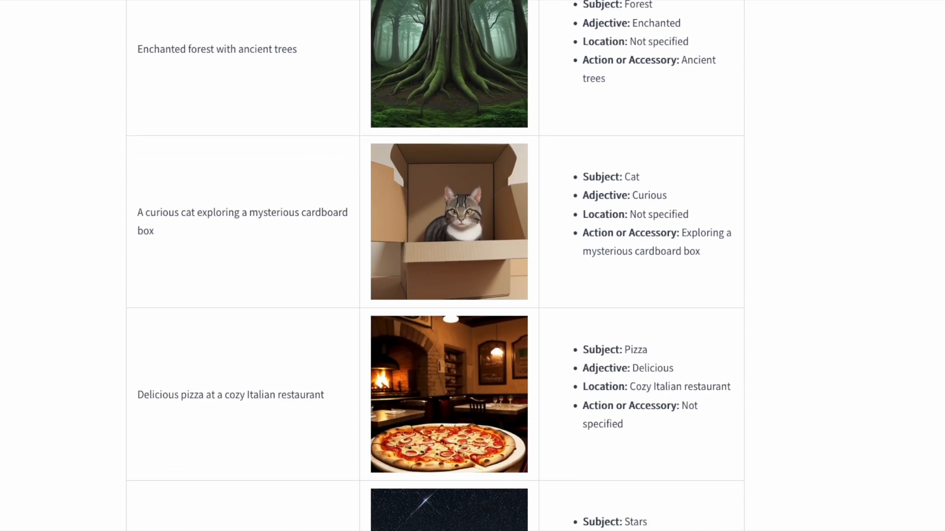
scroll("down", 3)
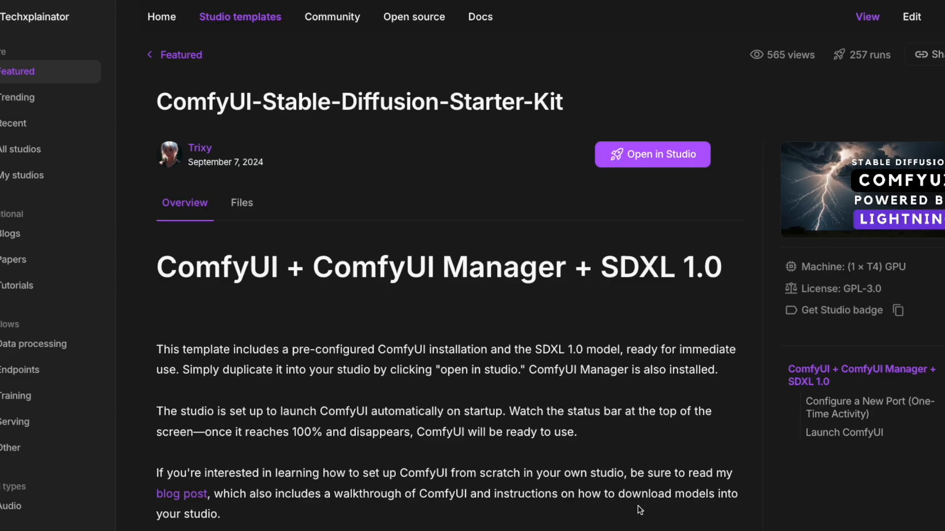
mouse_move(648, 147)
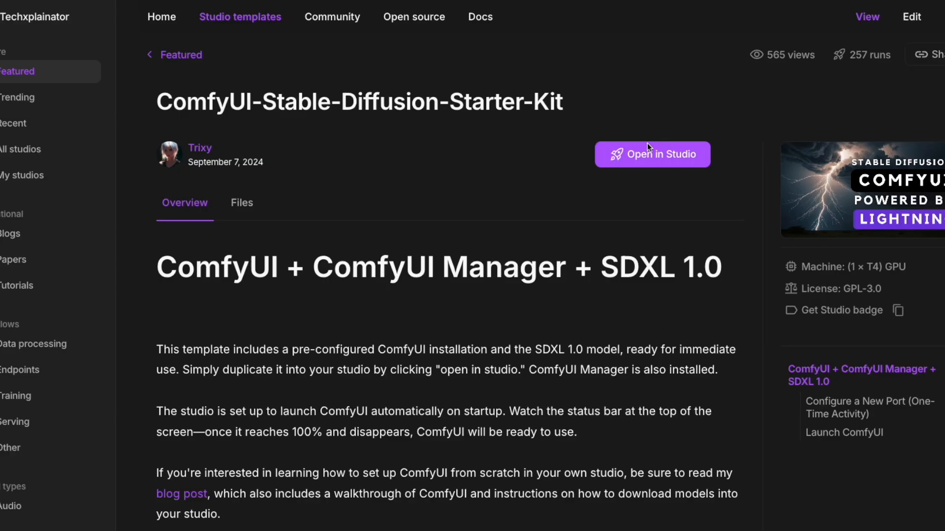
Step: Open the ComfyUI starter kit in Studio under the Default Teamspace
left_click(652, 154)
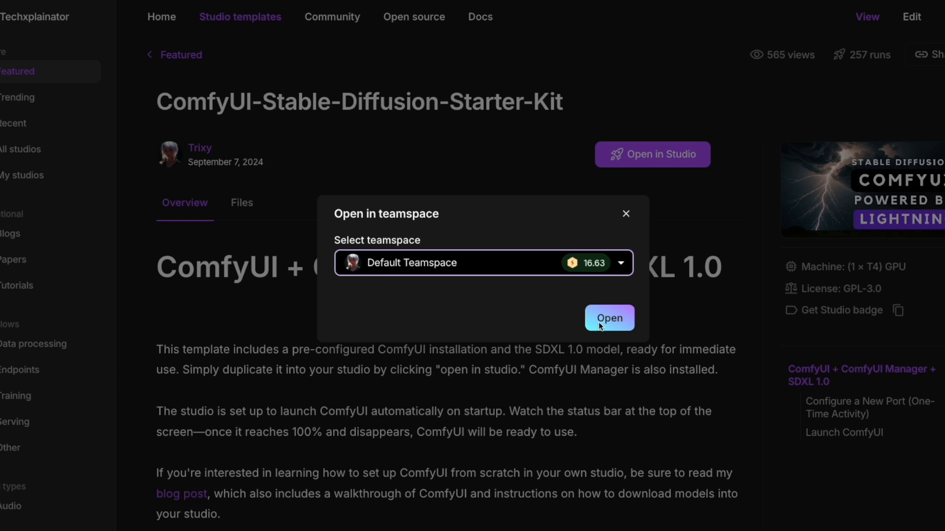
left_click(610, 319)
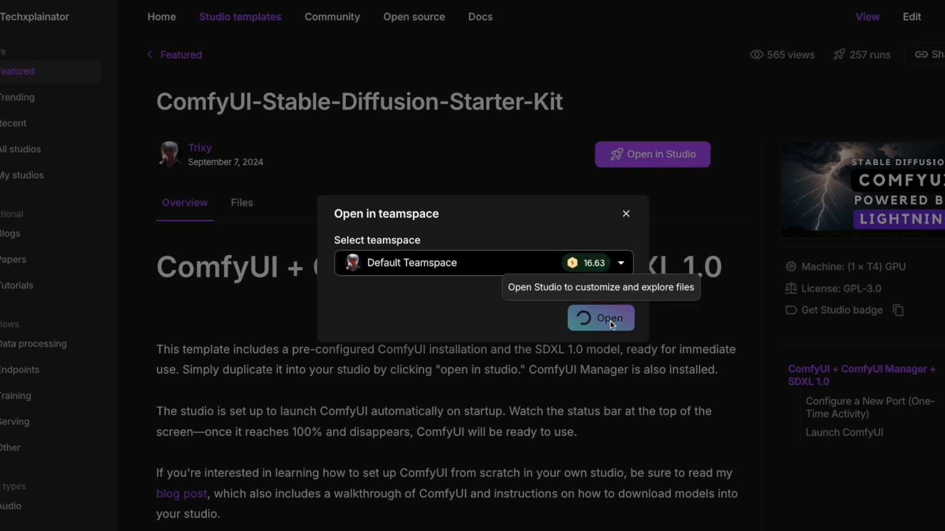
left_click(600, 317)
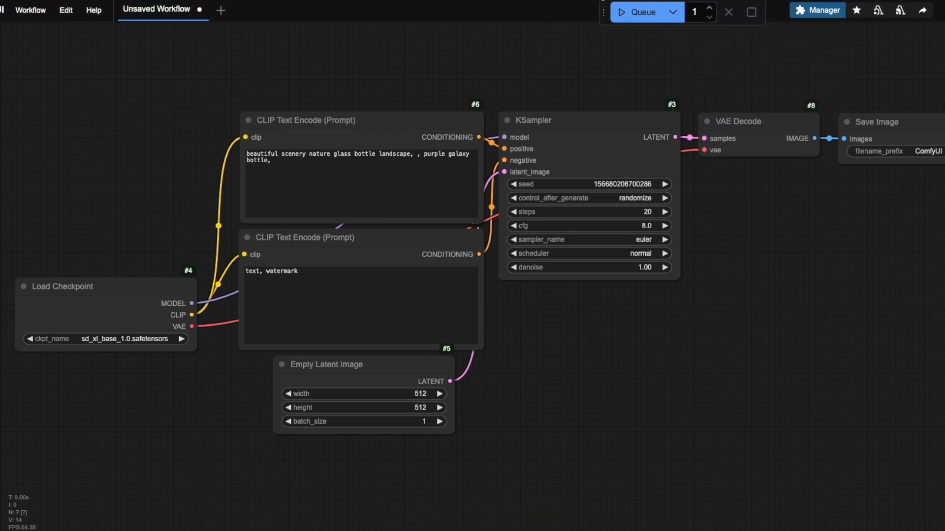